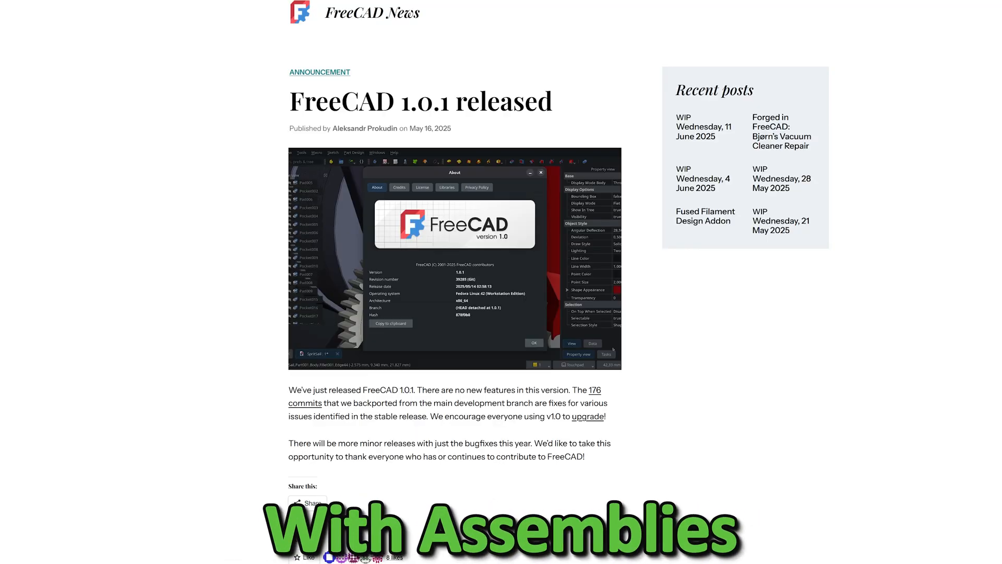
Go from the FreeCAD 1.0.1 news post to the FreeCAD 1.0.1 downloads page
{"action": "scroll", "scroll_direction": "down", "scroll_amount": 3}
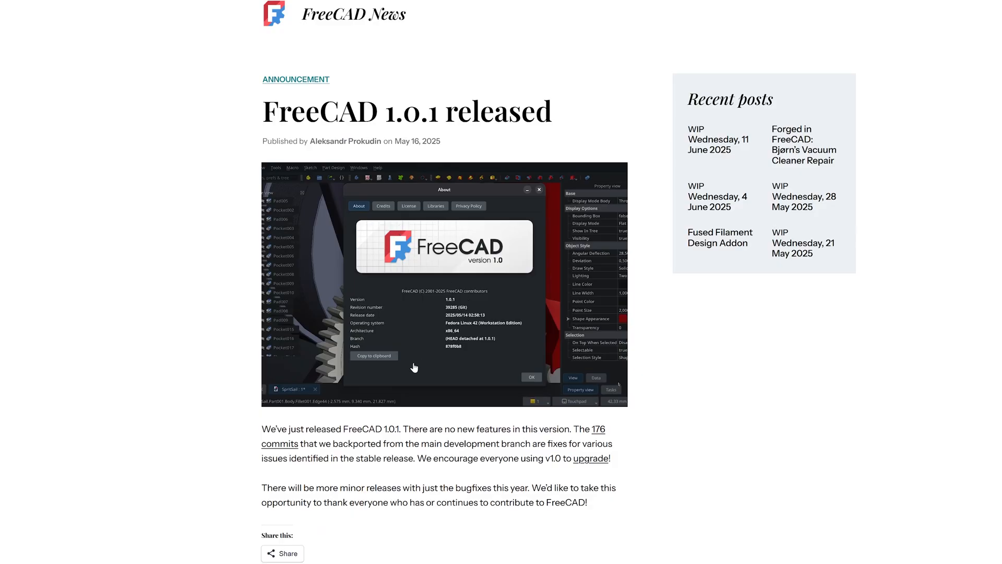
{"action": "mouse_move", "coordinate": [337, 408]}
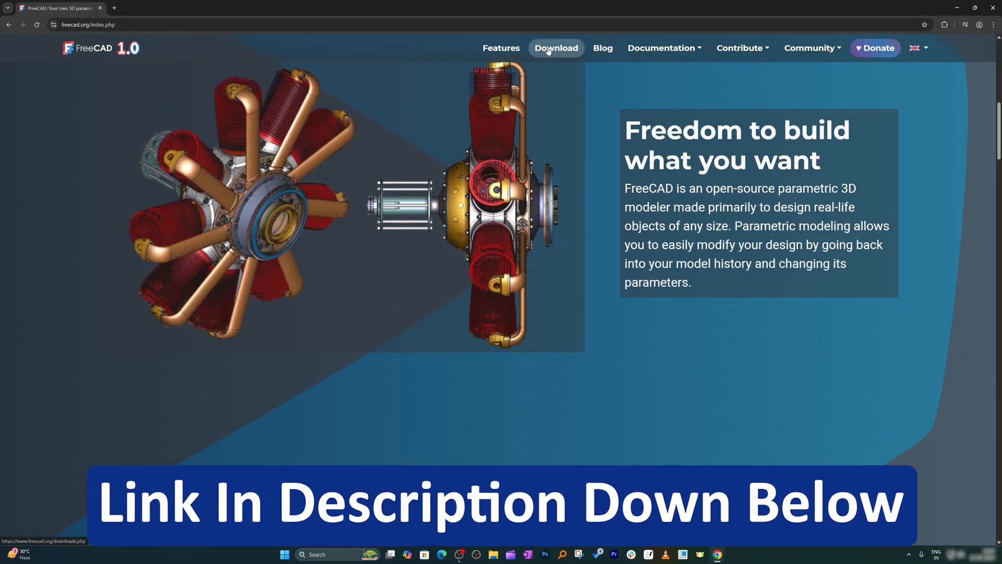
{"action": "left_click", "coordinate": [556, 48]}
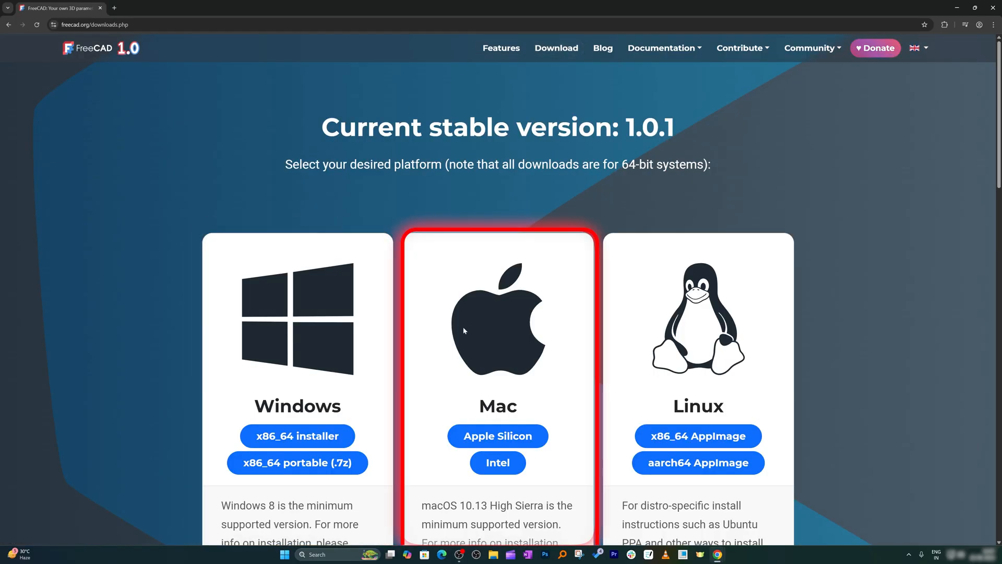
{"action": "mouse_move", "coordinate": [620, 272]}
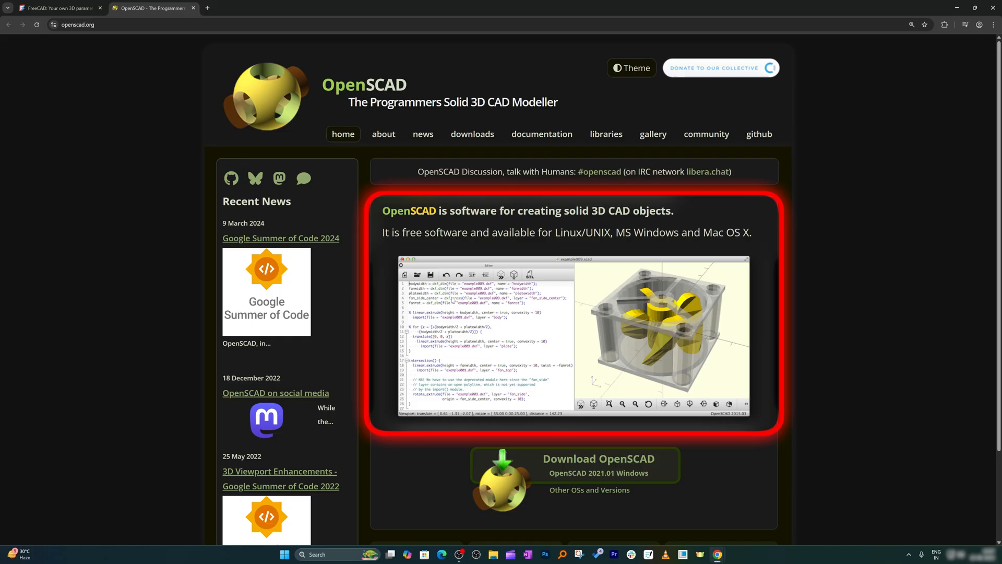
Go from the OpenSCAD homepage to its downloads page via the site navigation
{"action": "scroll", "scroll_direction": "down", "scroll_amount": 3}
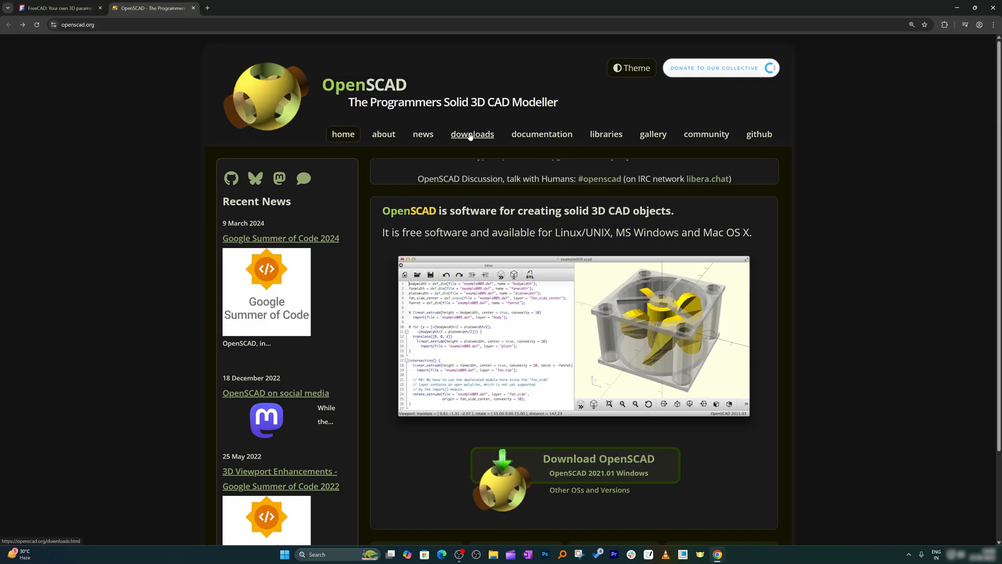
{"action": "left_click", "coordinate": [472, 135]}
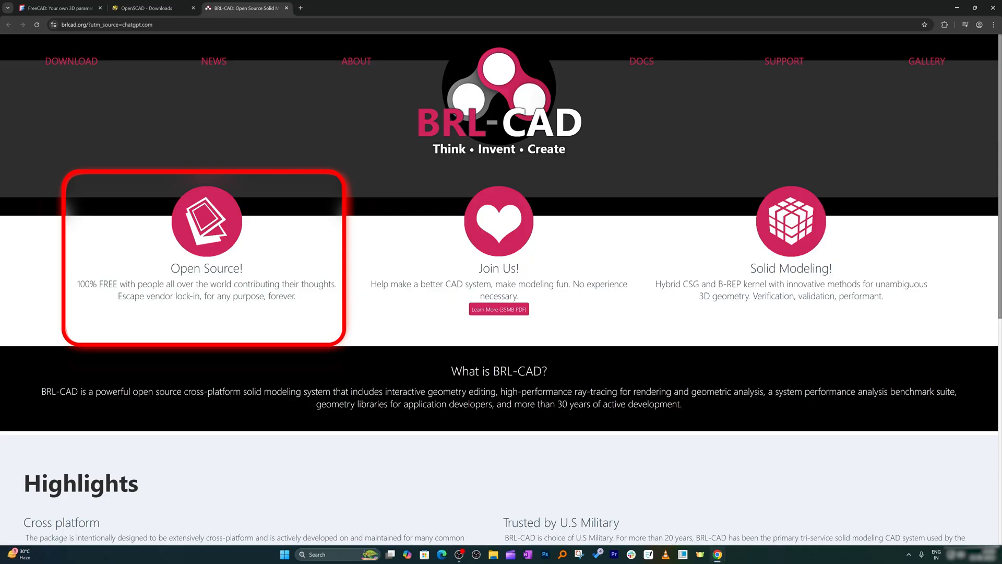
Start downloading BRL-CAD's 35MB Learn More PDF from its homepage
{"action": "scroll", "scroll_direction": "down", "scroll_amount": 3}
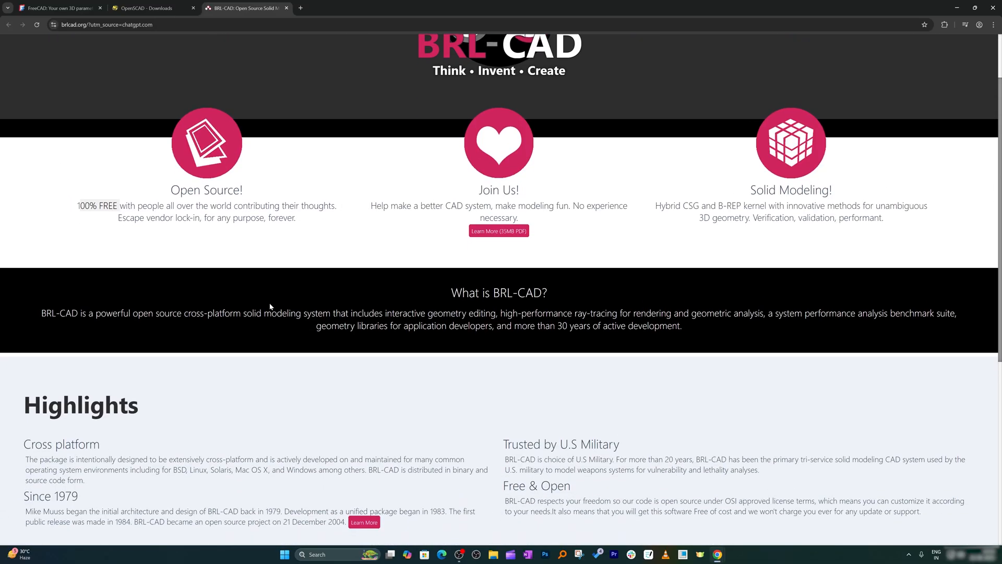
{"action": "scroll", "scroll_direction": "down", "scroll_amount": 3}
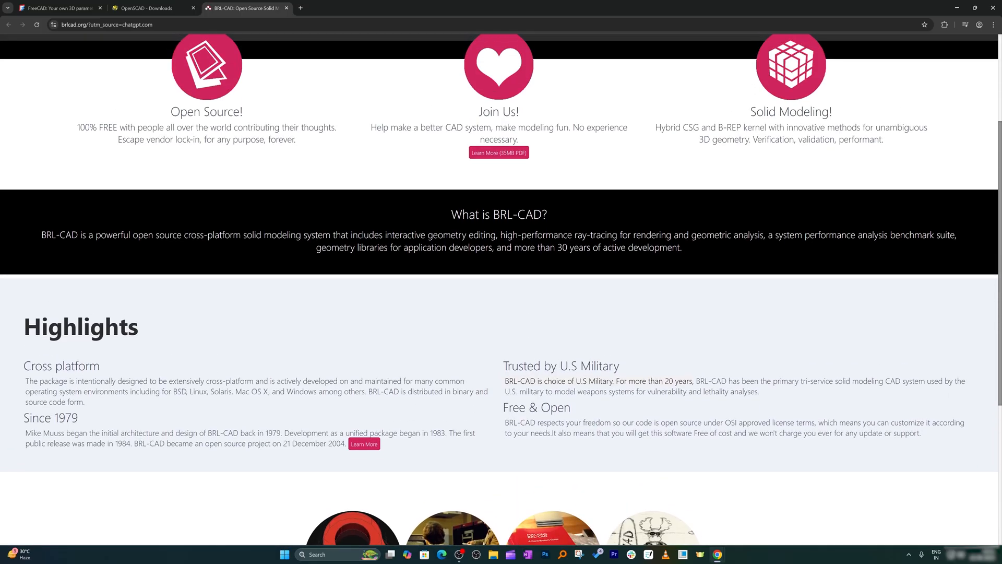
{"action": "scroll", "scroll_direction": "up", "scroll_amount": 3}
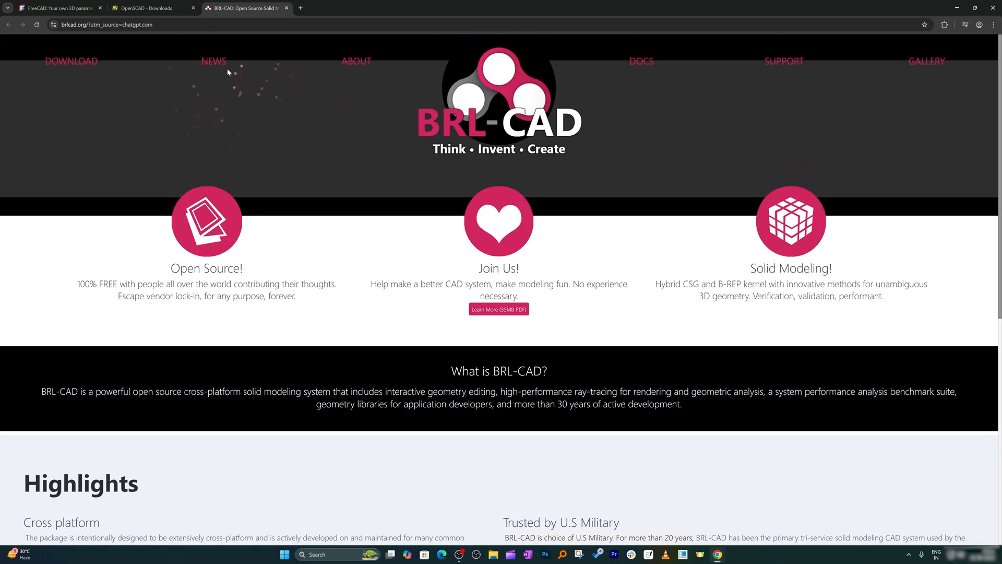
{"action": "scroll", "scroll_direction": "down", "scroll_amount": 3}
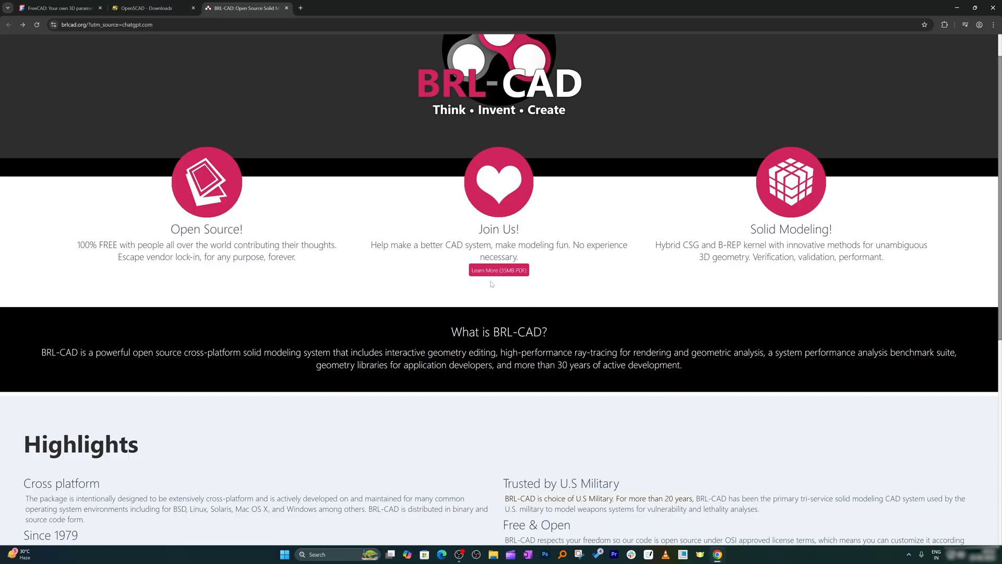
{"action": "left_click", "coordinate": [499, 269]}
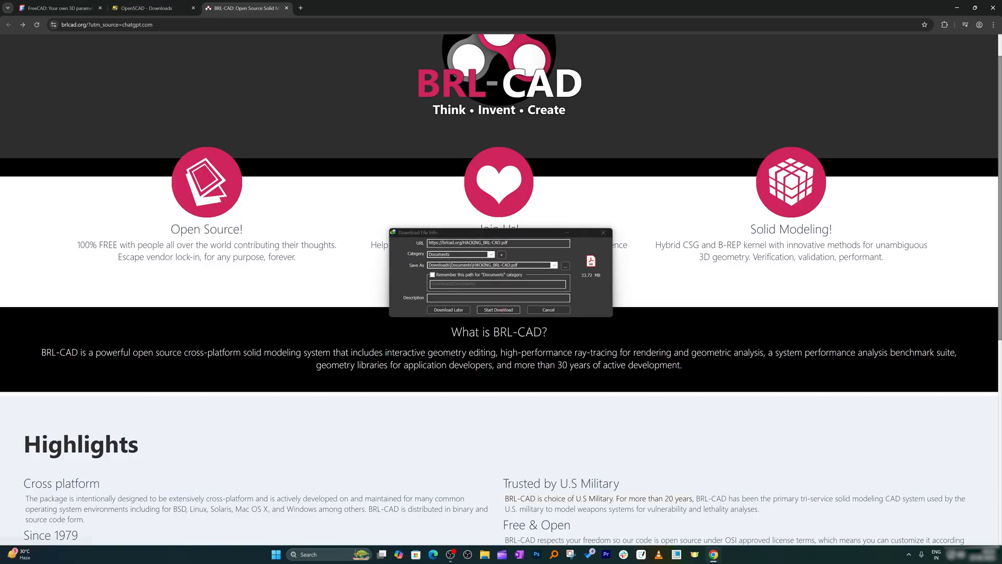
{"action": "left_click", "coordinate": [498, 309]}
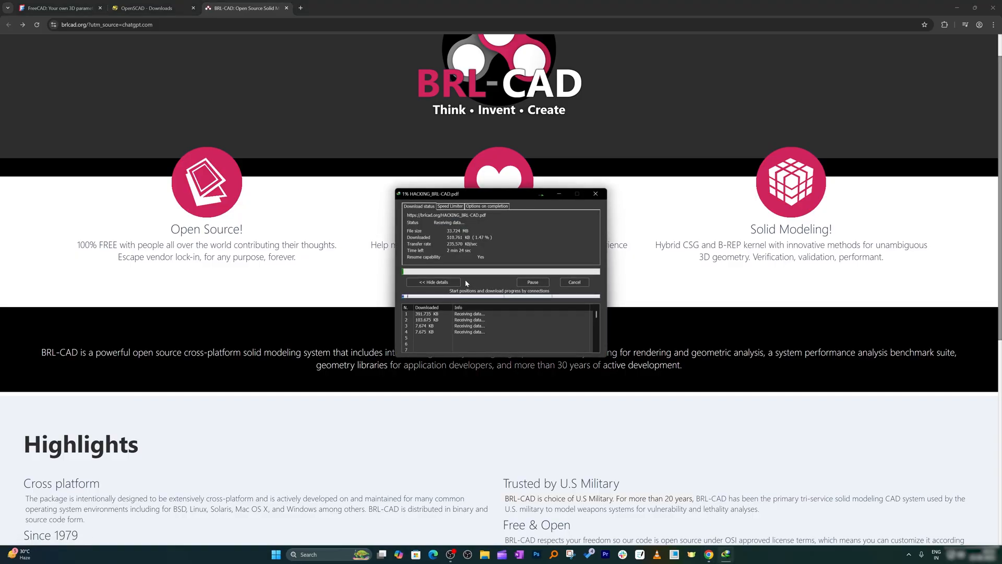
{"action": "left_click", "coordinate": [596, 194]}
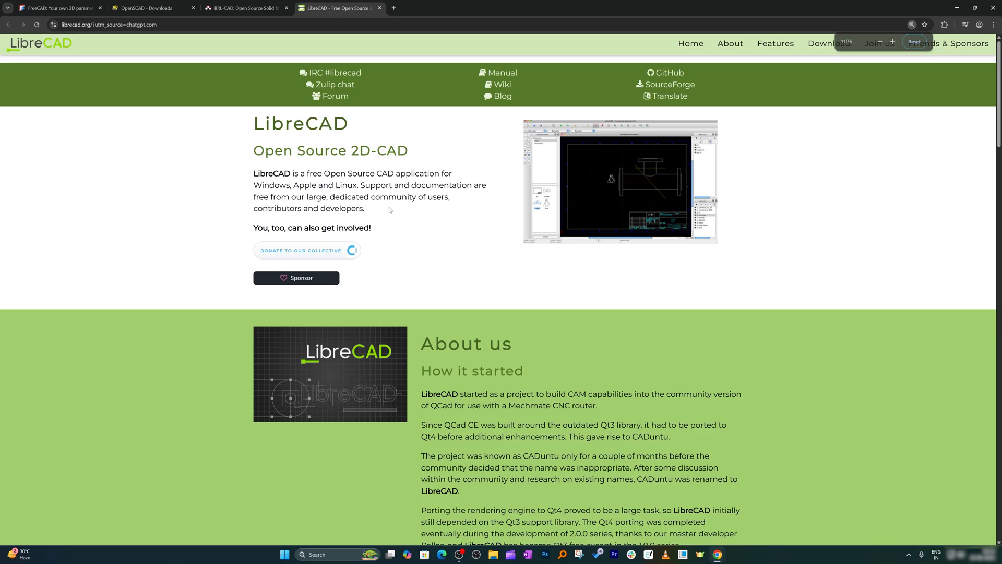
{"action": "scroll", "scroll_direction": "down", "scroll_amount": 3}
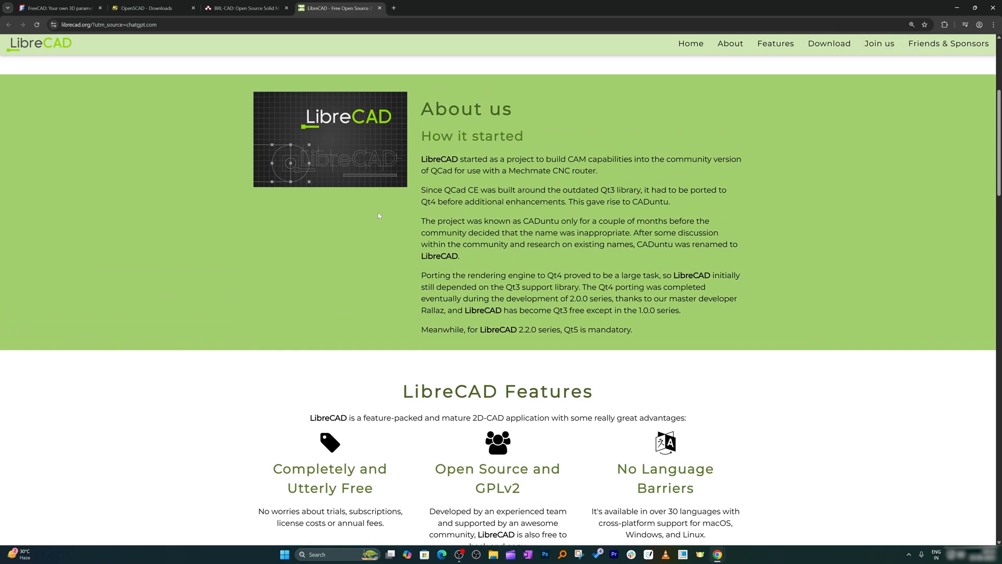
{"action": "mouse_move", "coordinate": [351, 189]}
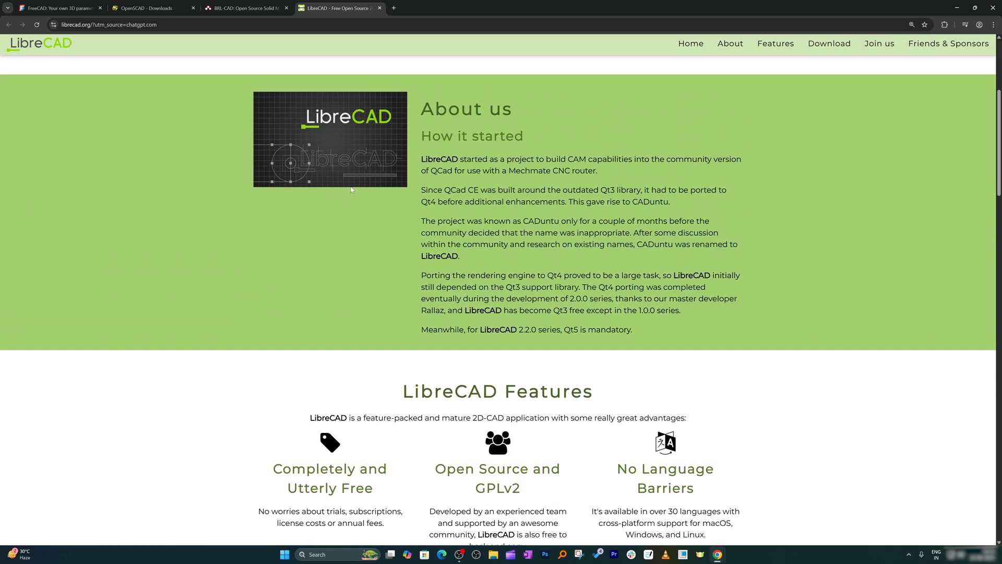
{"action": "scroll", "scroll_direction": "up", "scroll_amount": 3}
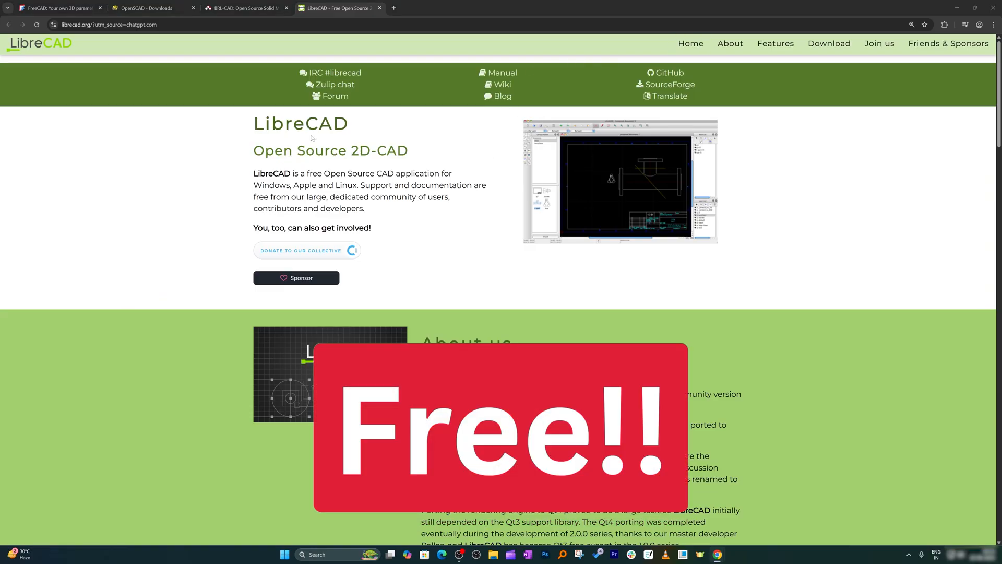
{"action": "scroll", "scroll_direction": "down", "scroll_amount": 3}
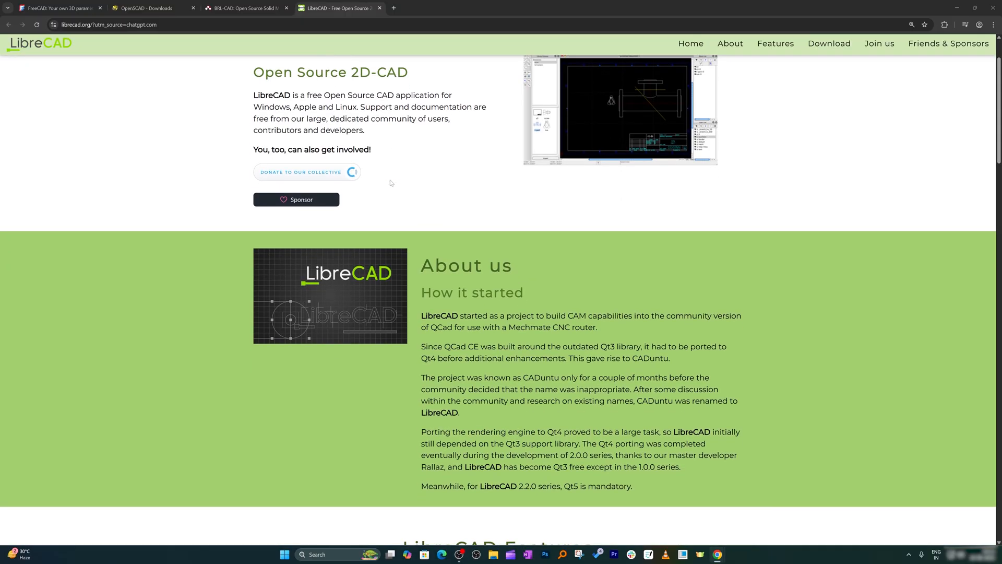
{"action": "scroll", "scroll_direction": "down", "scroll_amount": 3}
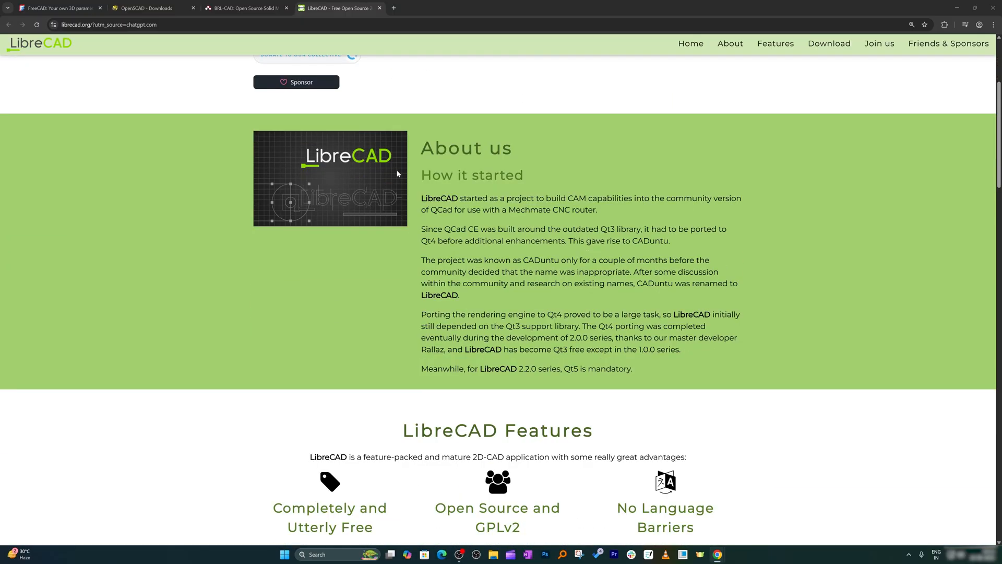
{"action": "scroll", "scroll_direction": "down", "scroll_amount": 3}
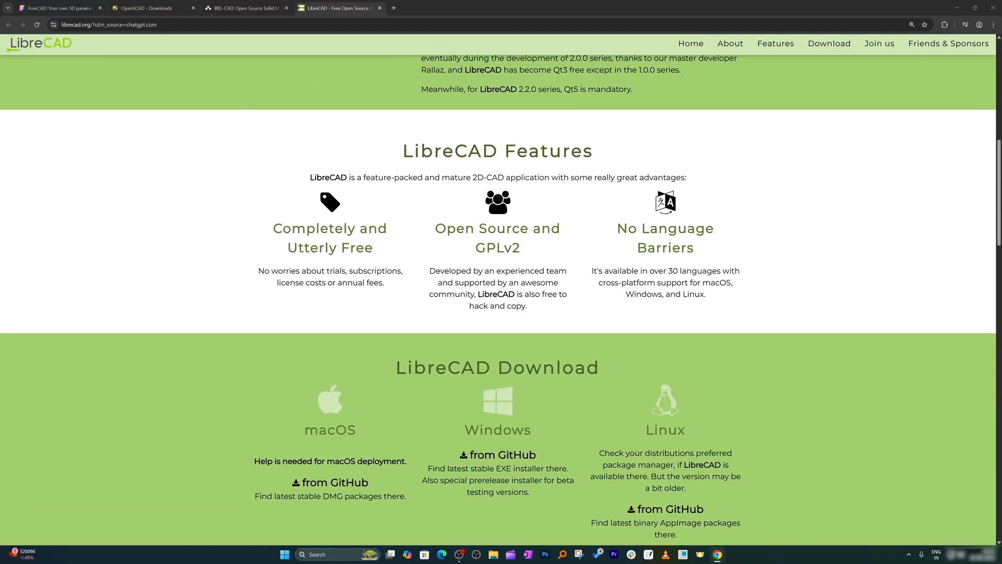
{"action": "scroll", "scroll_direction": "down", "scroll_amount": 3}
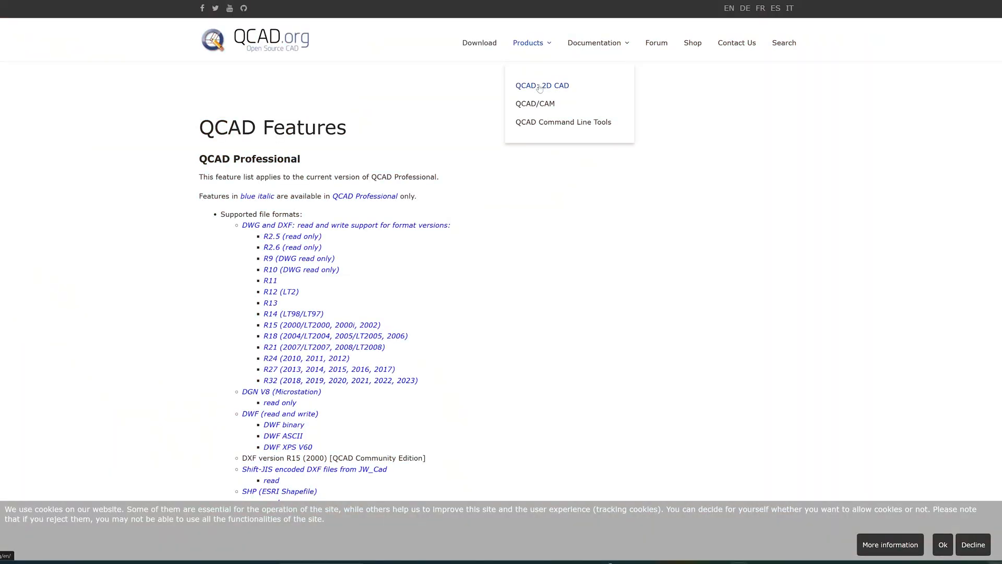
View QCAD's 2D CAD product page with its Main Features list, then move on to Tinkercad
{"action": "left_click", "coordinate": [542, 85]}
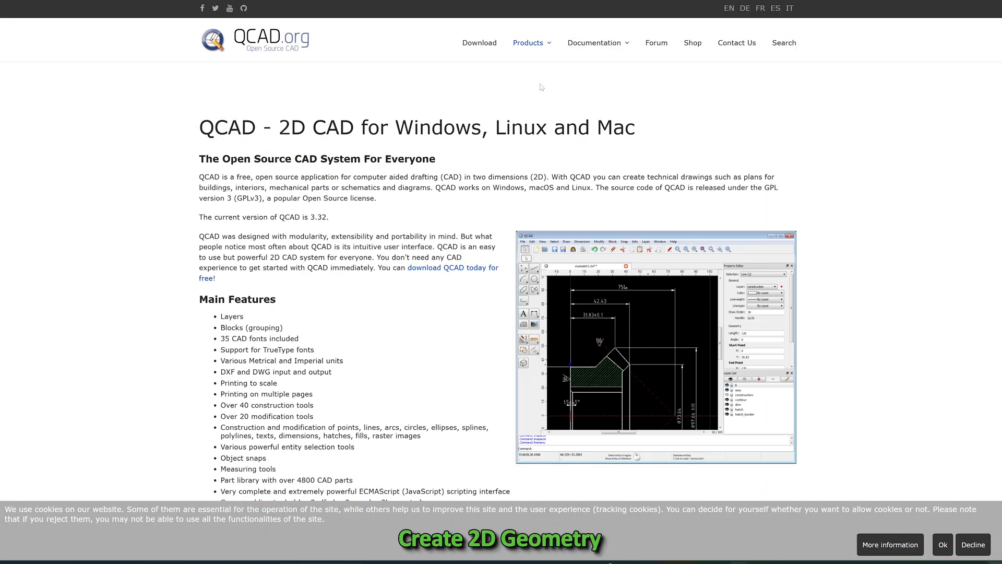
{"action": "scroll", "scroll_direction": "down", "scroll_amount": 3}
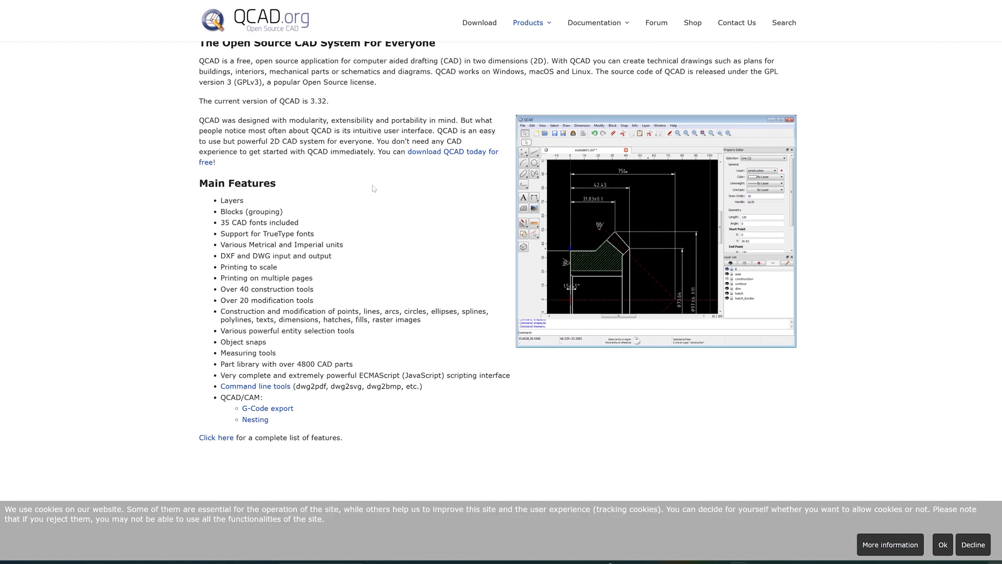
{"action": "scroll", "scroll_direction": "up", "scroll_amount": 3}
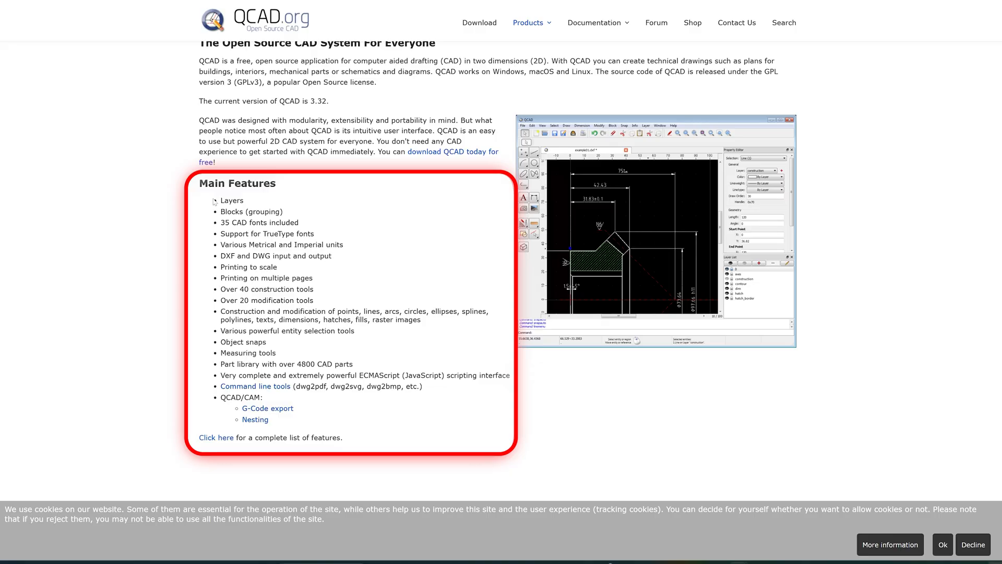
{"action": "left_click", "coordinate": [524, 7]}
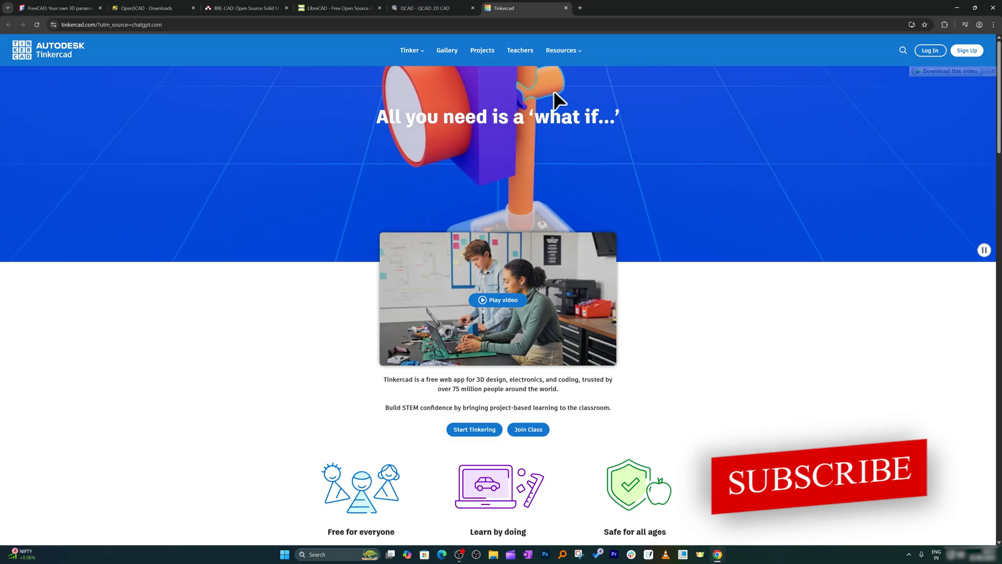
Scroll the Tinkercad homepage describing the free web app for 3D design
{"action": "scroll", "scroll_direction": "down", "scroll_amount": 3}
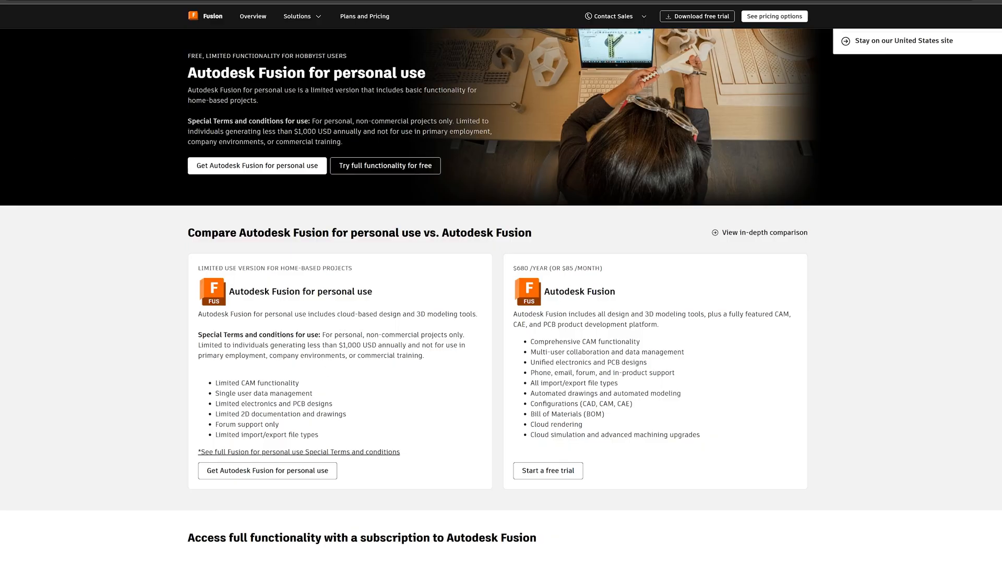
Show the Fusion personal-use comparison and highlight the $680/year paid plan price
{"action": "scroll", "scroll_direction": "down", "scroll_amount": 3}
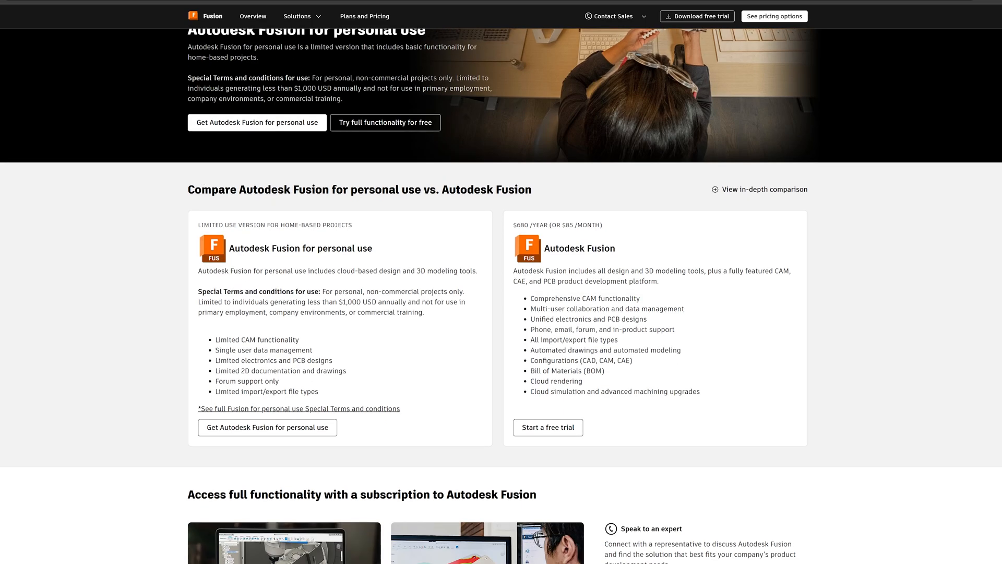
{"action": "left_click_drag", "start_coordinate": [286, 248], "coordinate": [372, 248]}
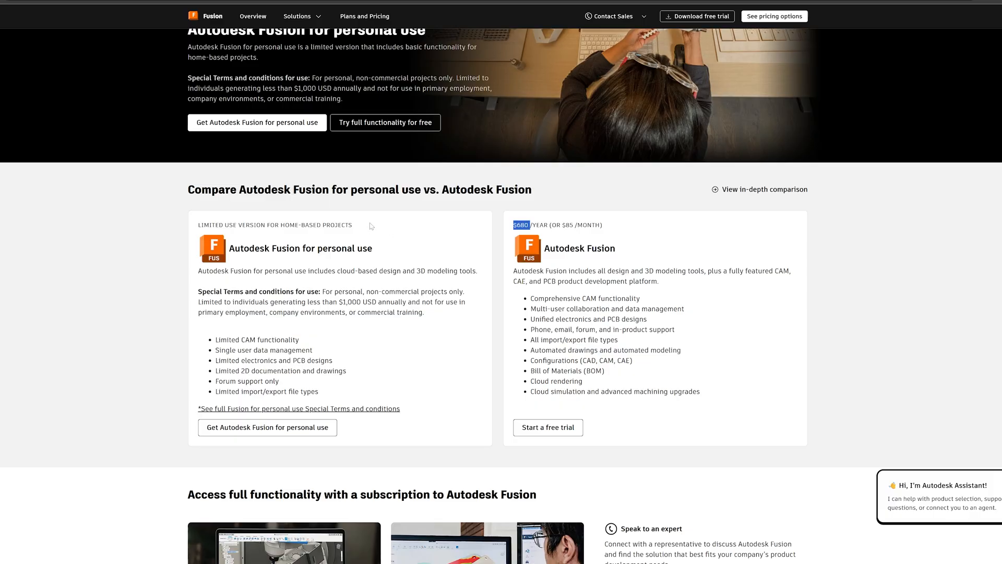
{"action": "mouse_move", "coordinate": [380, 253]}
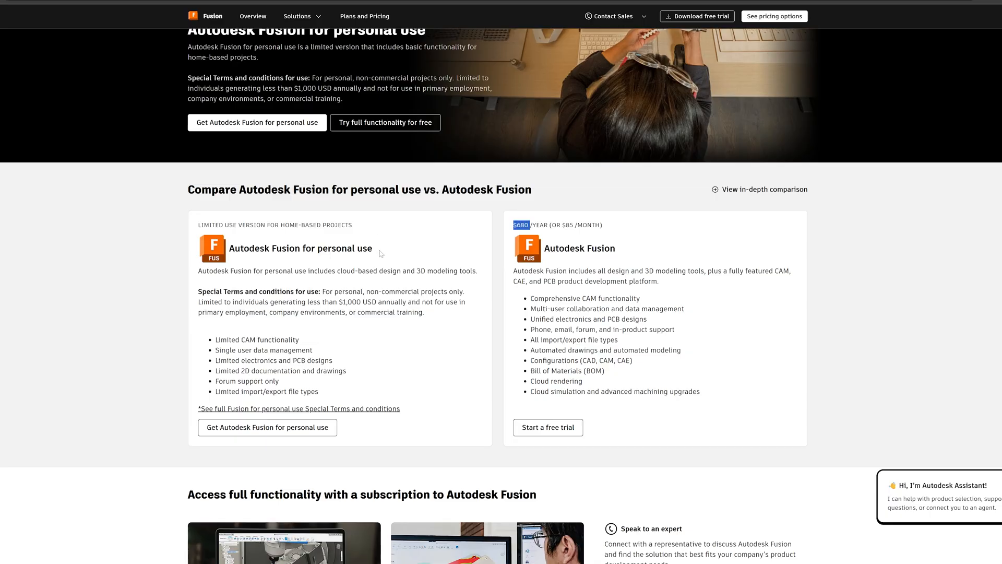
{"action": "left_click_drag", "start_coordinate": [308, 248], "coordinate": [363, 249]}
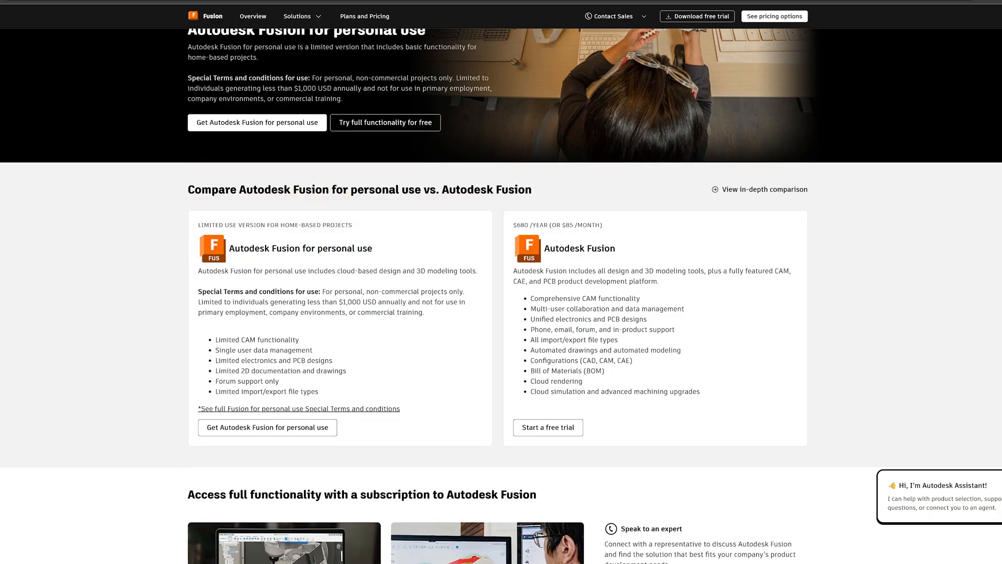
{"action": "left_click", "coordinate": [203, 36]}
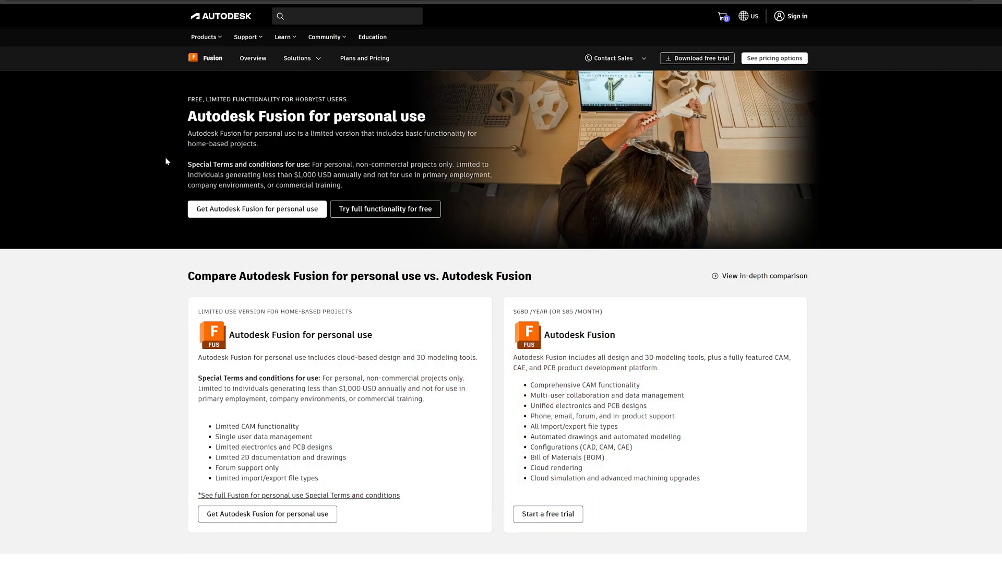
{"action": "mouse_move", "coordinate": [146, 148]}
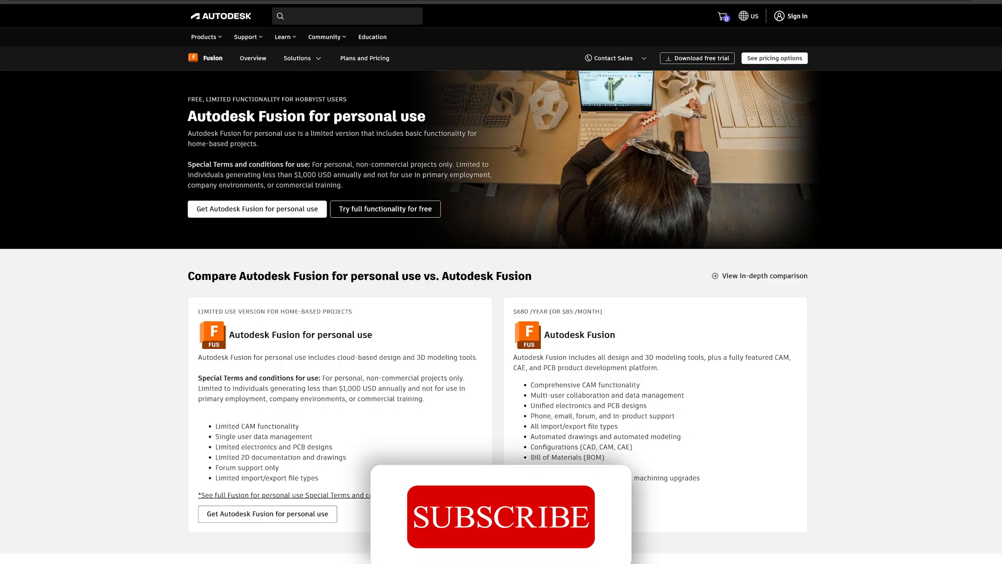
{"action": "left_click", "coordinate": [500, 517]}
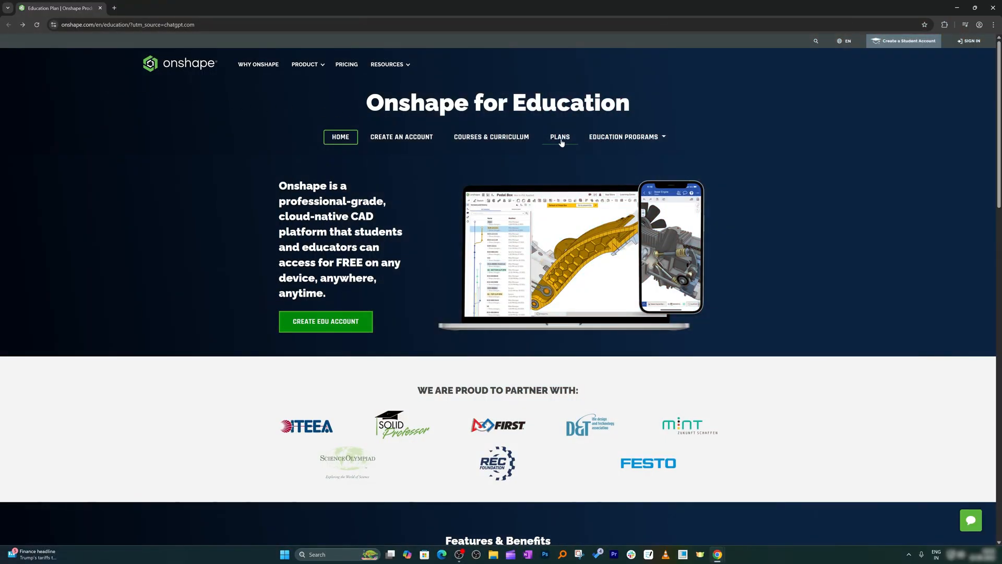
View Onshape's education plans chart comparing Student, Educator and Education Enterprise
{"action": "left_click", "coordinate": [560, 137]}
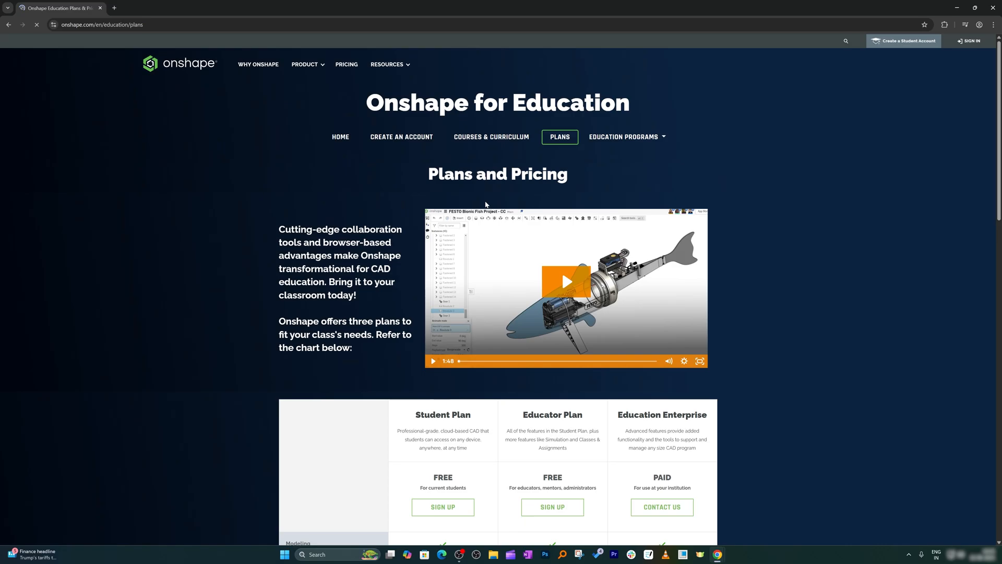
{"action": "scroll", "scroll_direction": "down", "scroll_amount": 3}
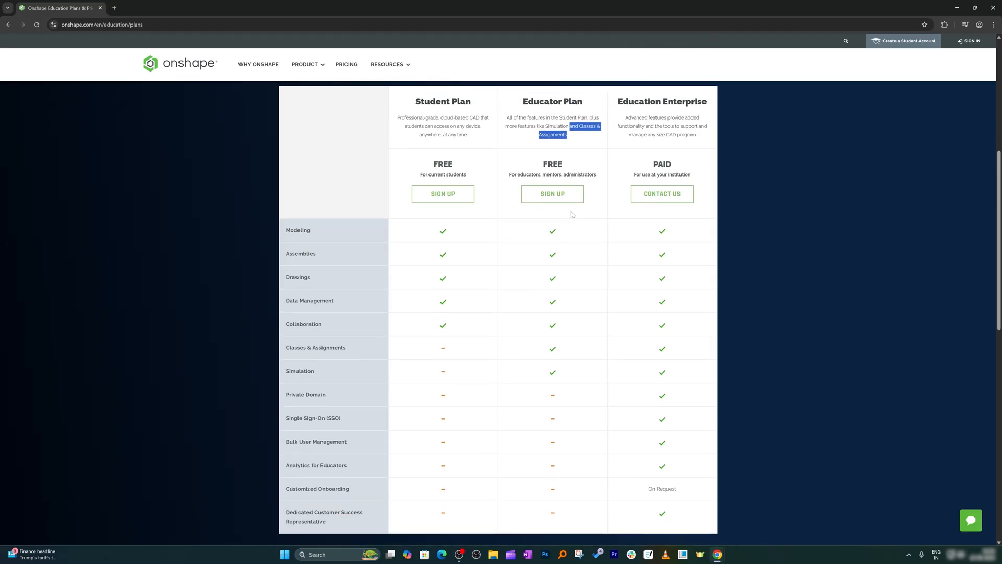
{"action": "scroll", "scroll_direction": "down", "scroll_amount": 3}
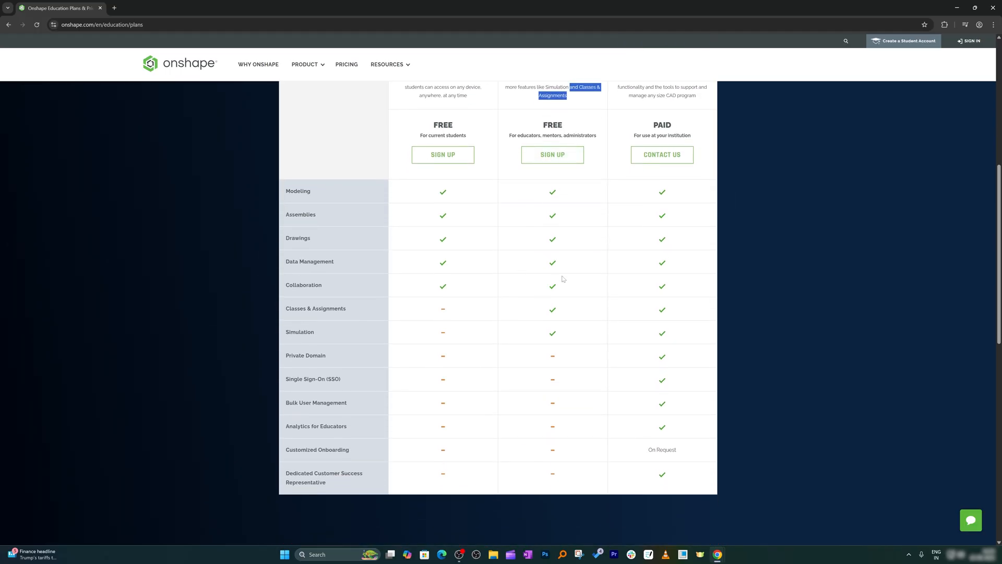
{"action": "mouse_move", "coordinate": [814, 253]}
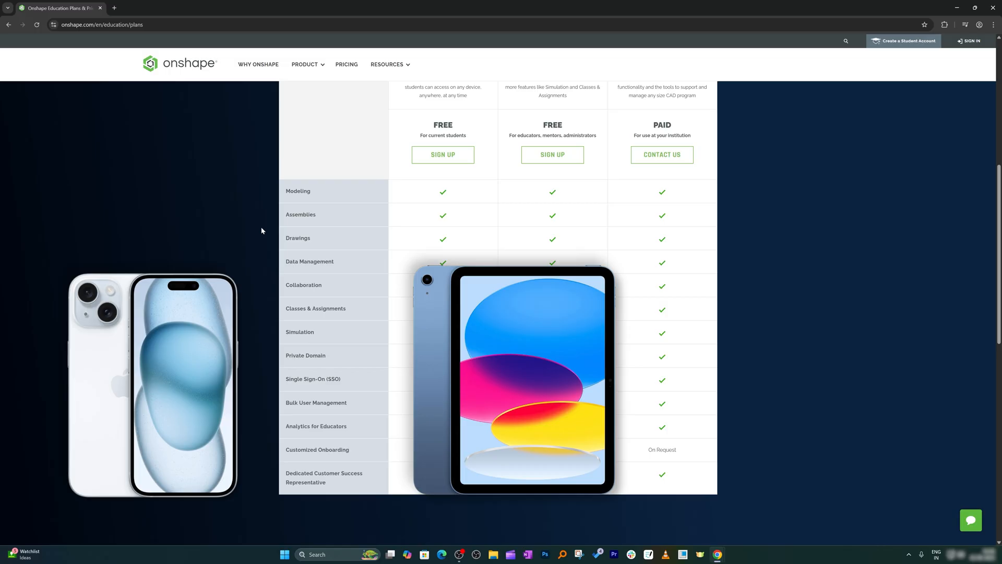
{"action": "scroll", "scroll_direction": "up", "scroll_amount": 3}
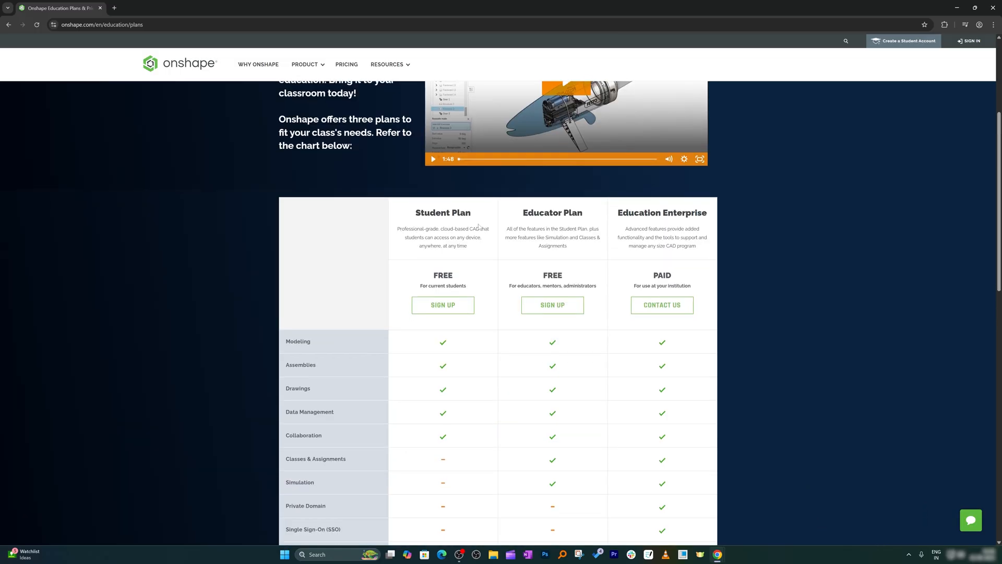
{"action": "scroll", "scroll_direction": "down", "scroll_amount": 3}
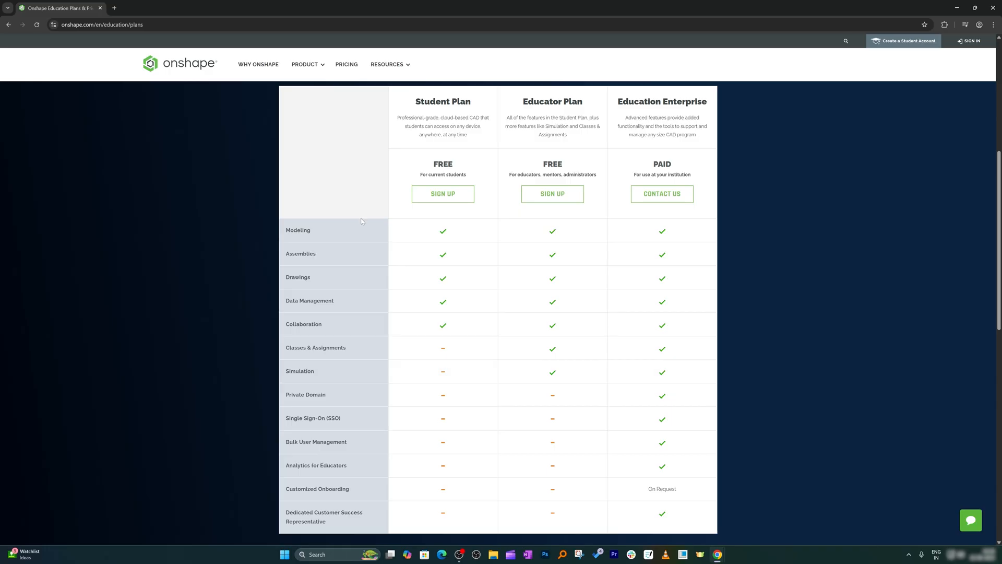
{"action": "scroll", "scroll_direction": "up", "scroll_amount": 3}
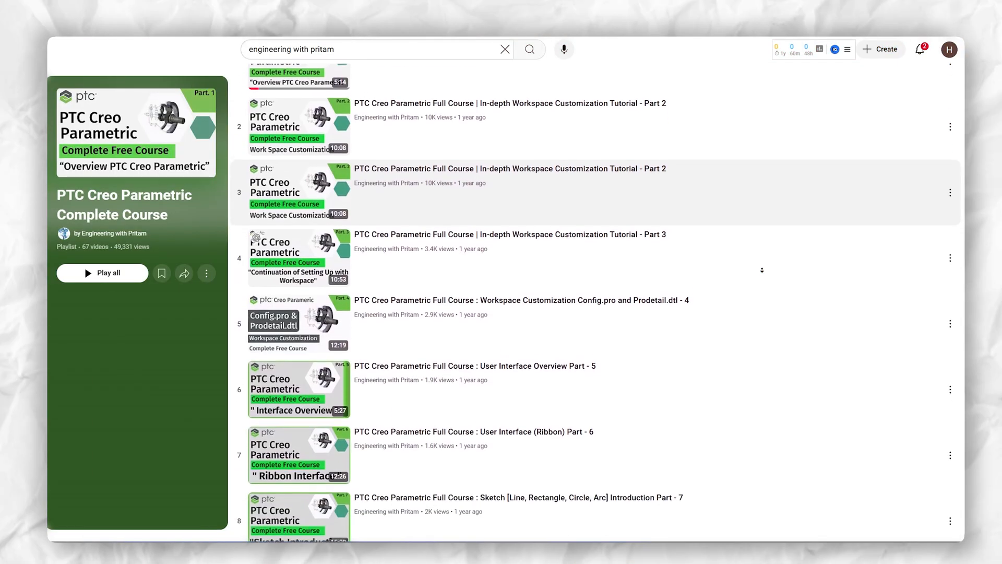
Scroll through the videos of the PTC Creo Parametric Complete Course playlist
{"action": "scroll", "scroll_direction": "down", "scroll_amount": 3}
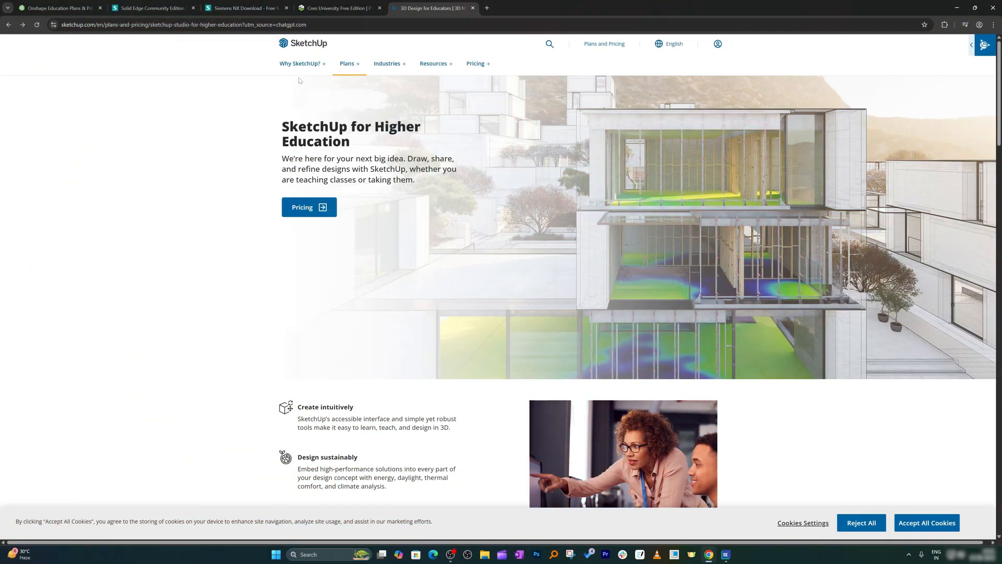
{"action": "mouse_move", "coordinate": [314, 111]}
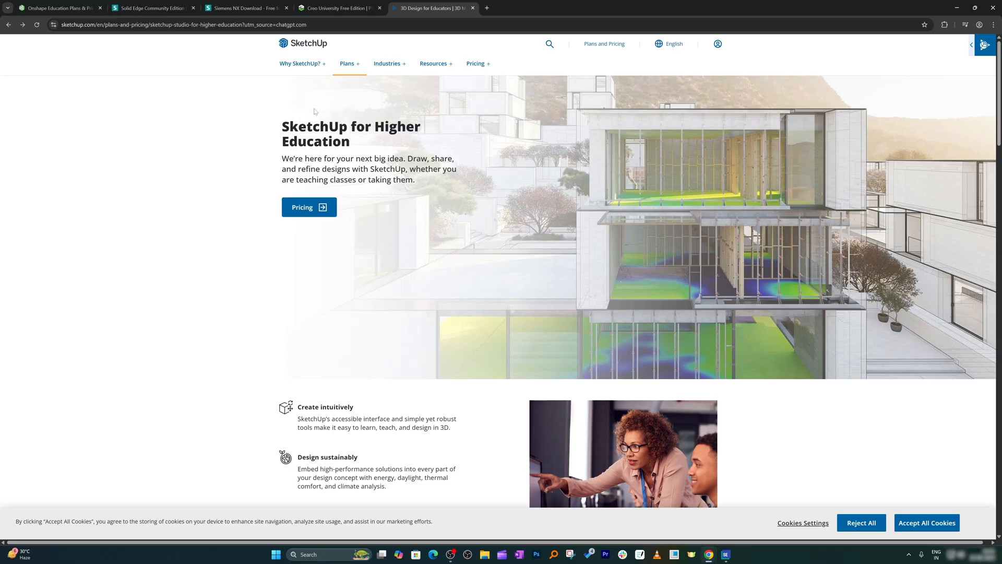
{"action": "mouse_move", "coordinate": [341, 103]}
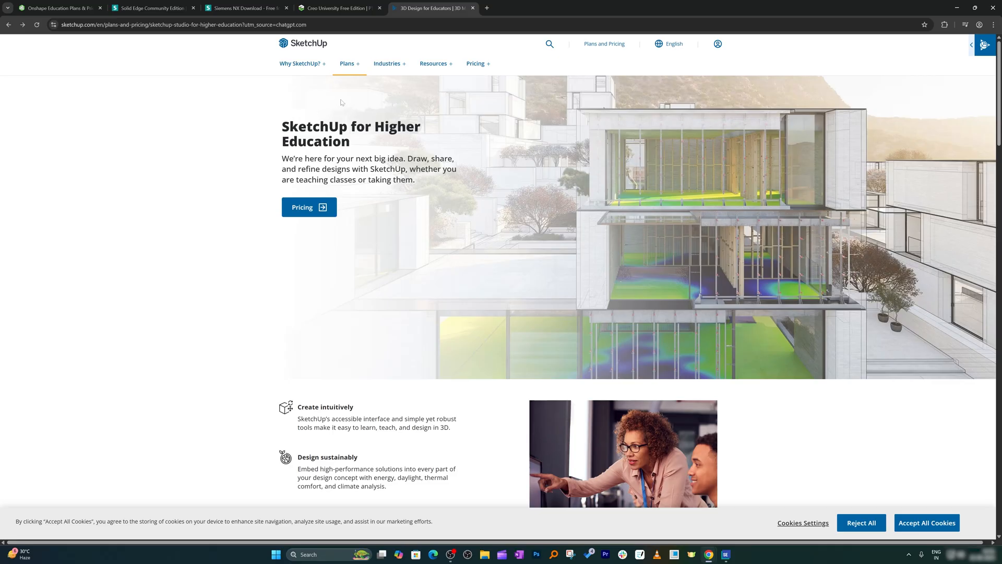
{"action": "mouse_move", "coordinate": [327, 94]}
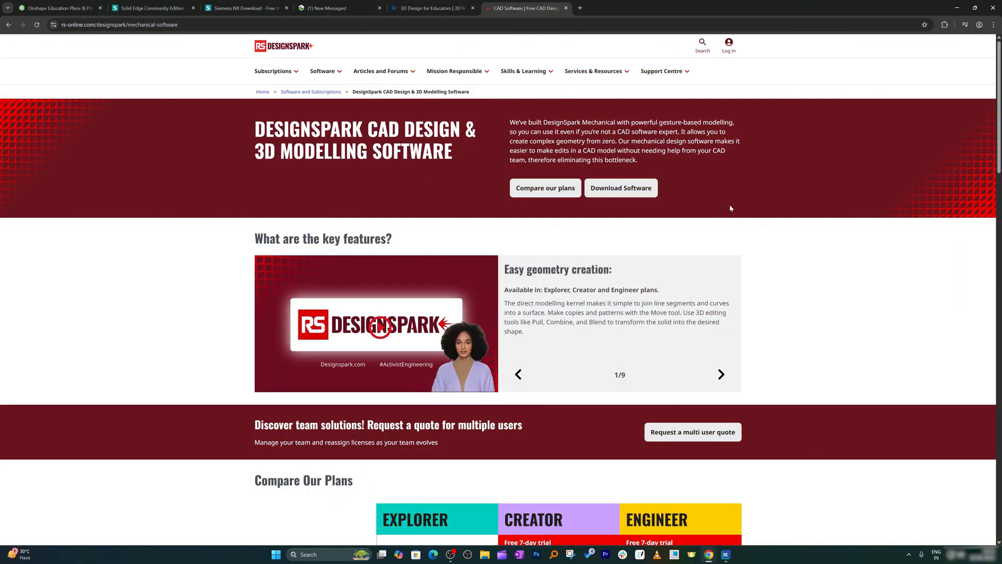
Scroll the DesignSpark CAD Design & 3D Modelling Software page on rs-online.com
{"action": "scroll", "scroll_direction": "down", "scroll_amount": 3}
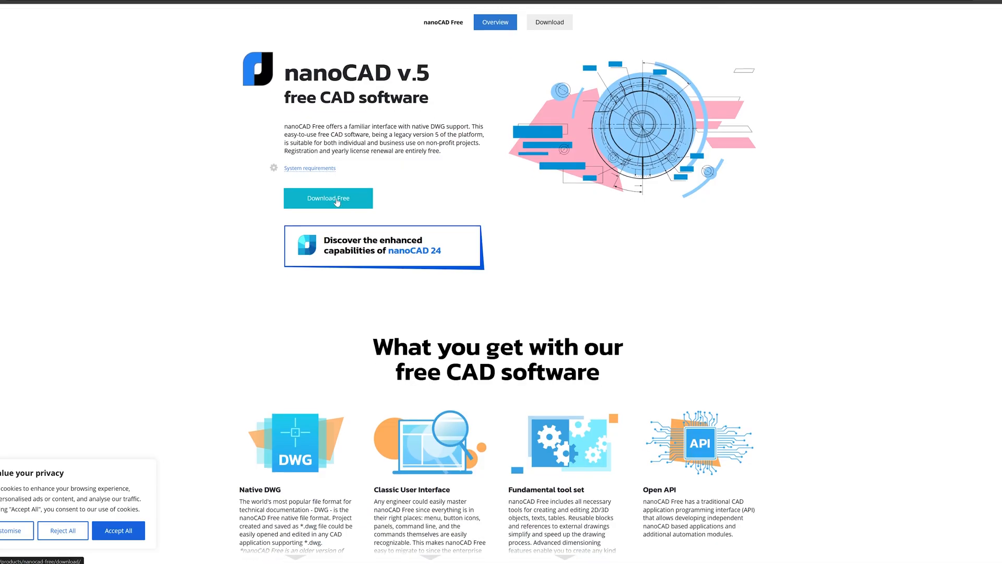
Scroll nanoCAD Free to its Comprehensive Tool Set for 2D Drawing and 3D Viewing section
{"action": "scroll", "scroll_direction": "down", "scroll_amount": 3}
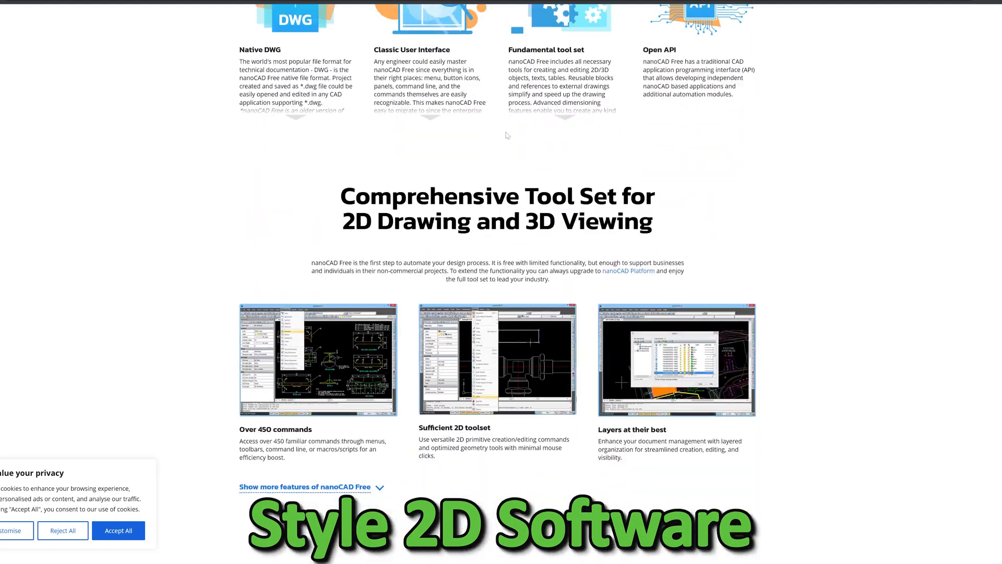